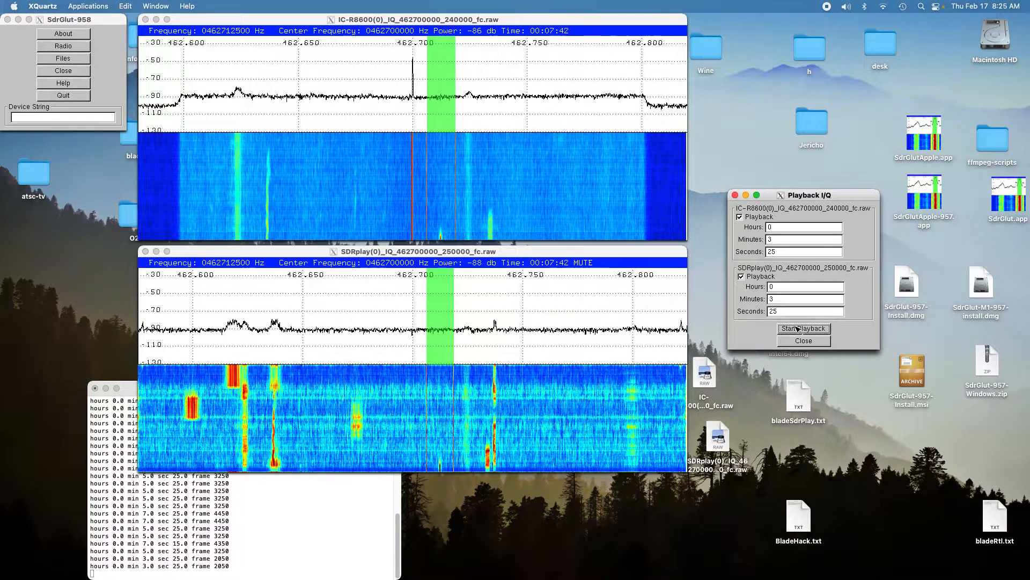
Start synced playback of the ICOM and SDRplay IQ files from 3 min 25 s.
{"action": "left_click", "coordinate": [803, 329]}
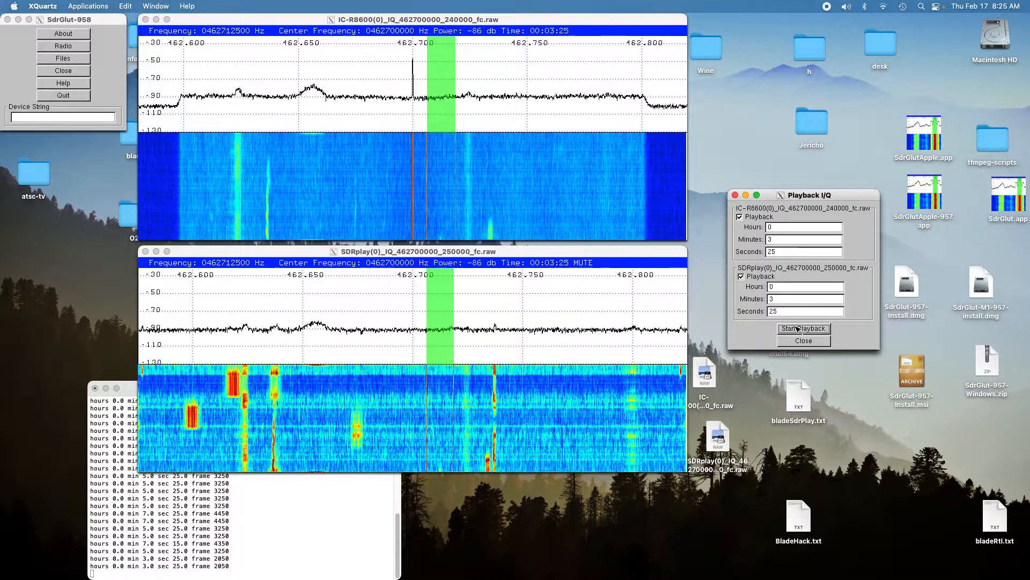
{"action": "left_click", "coordinate": [803, 329]}
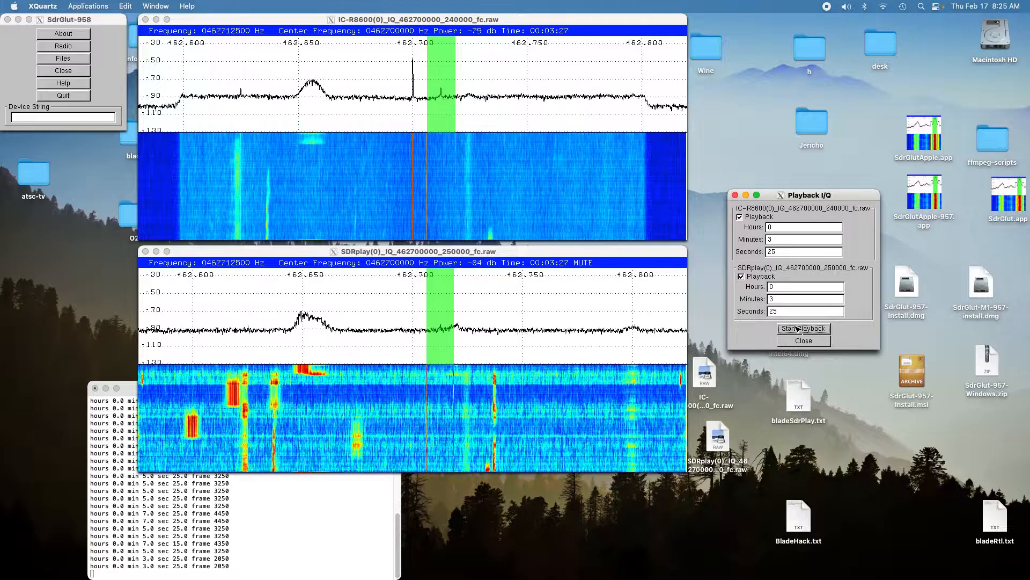
{"action": "left_click", "coordinate": [803, 328]}
{"action": "type", "text": "5"}
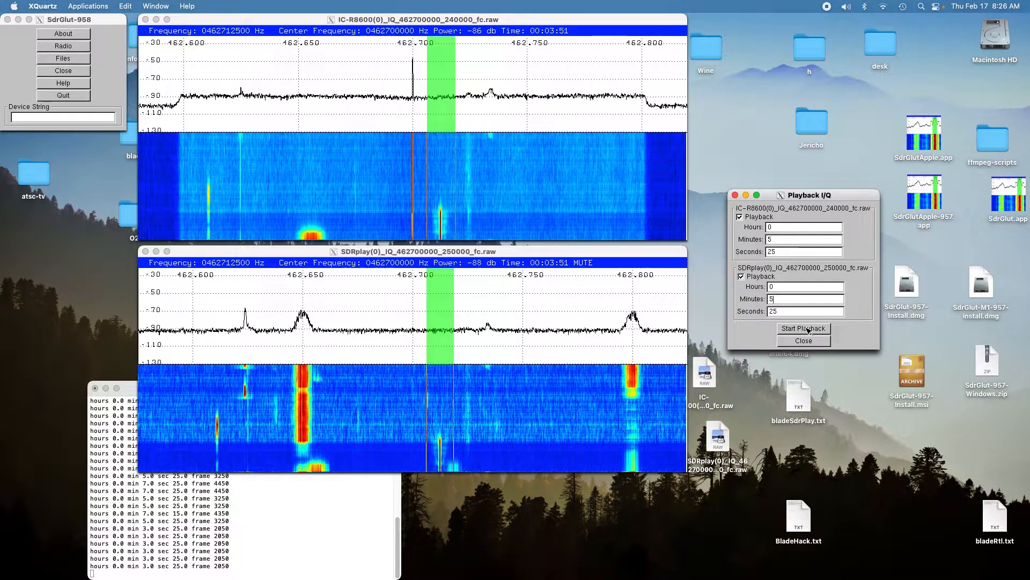
Start synced playback of both IQ files from 5 min 25 s.
{"action": "left_click", "coordinate": [803, 329]}
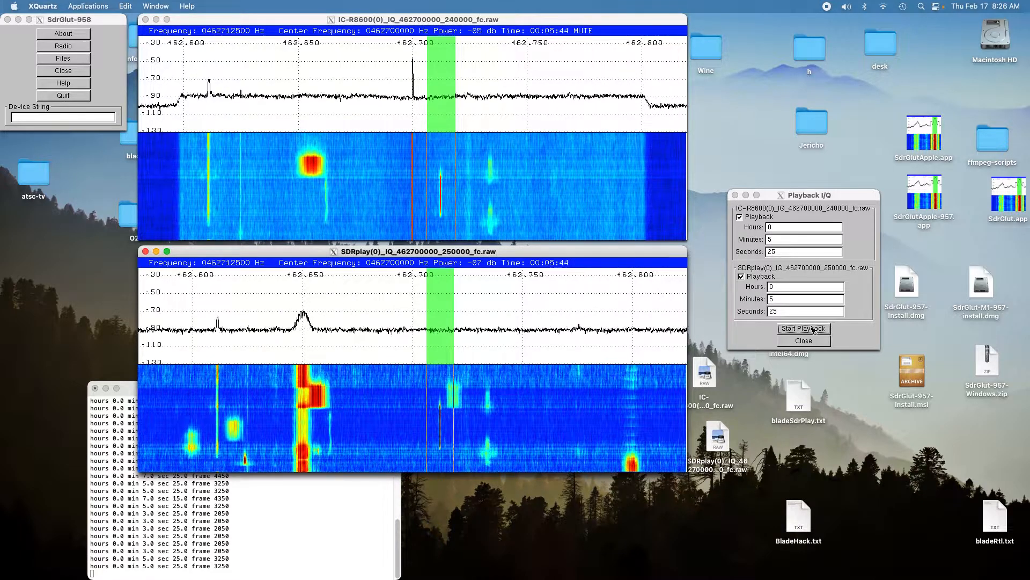
{"action": "left_click", "coordinate": [803, 329]}
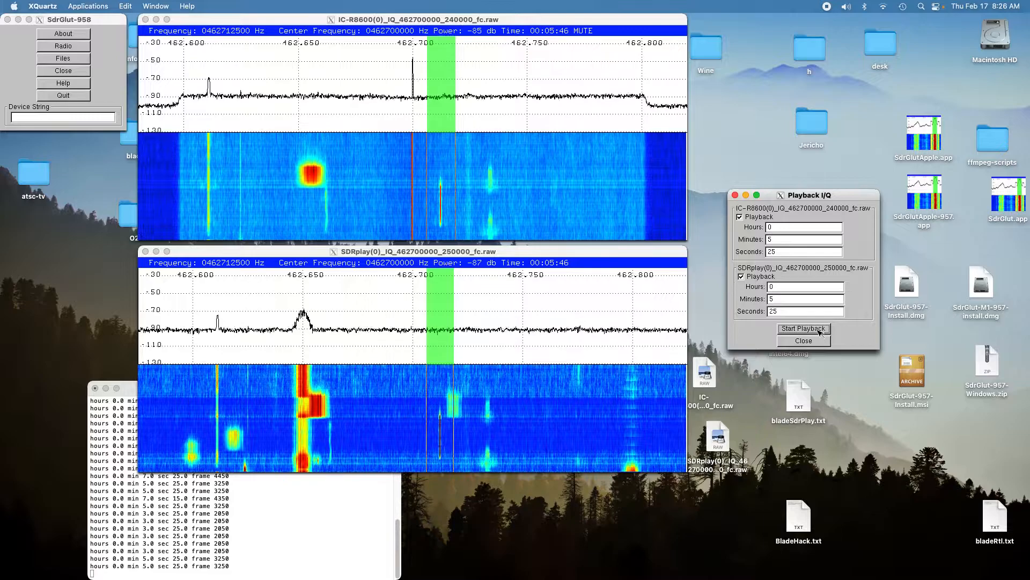
{"action": "left_click", "coordinate": [803, 328]}
{"action": "type", "text": "1"}
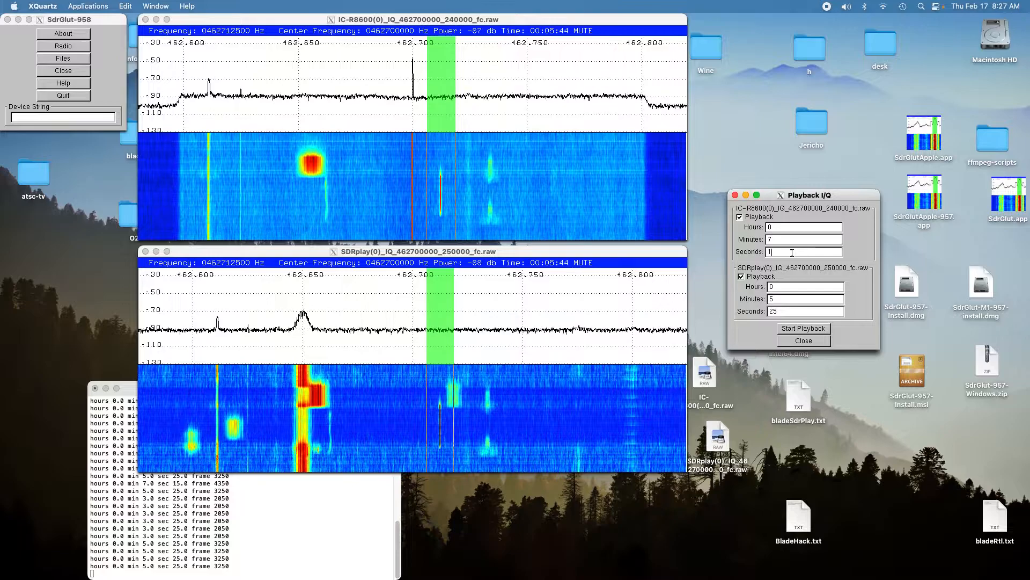
Set Seconds to 10 and start synced playback of both files from 7 min 10 s.
{"action": "type", "text": "0"}
{"action": "left_click", "coordinate": [807, 299]}
{"action": "type", "text": "7"}
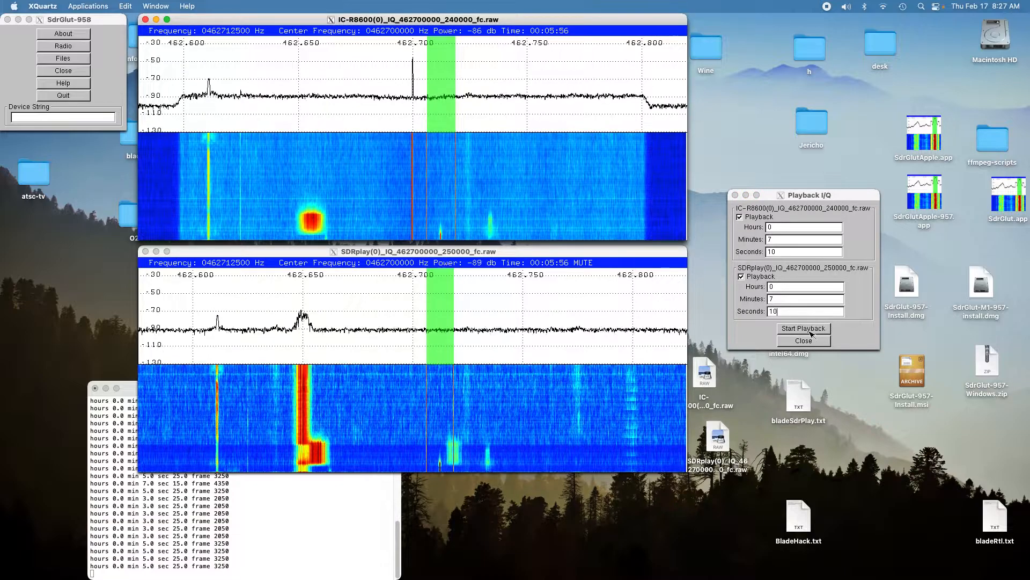
{"action": "left_click", "coordinate": [803, 329]}
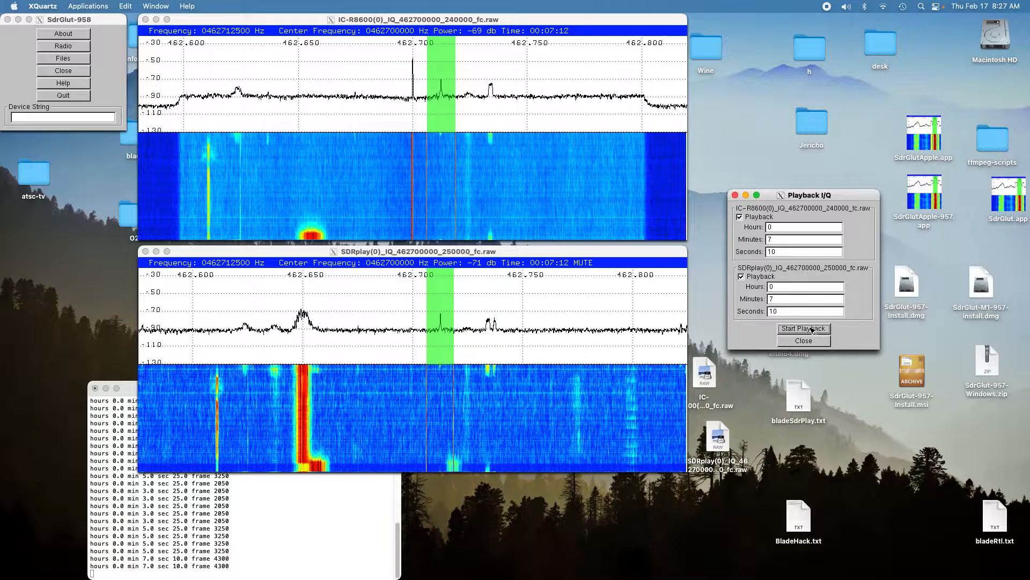
{"action": "left_click", "coordinate": [803, 329]}
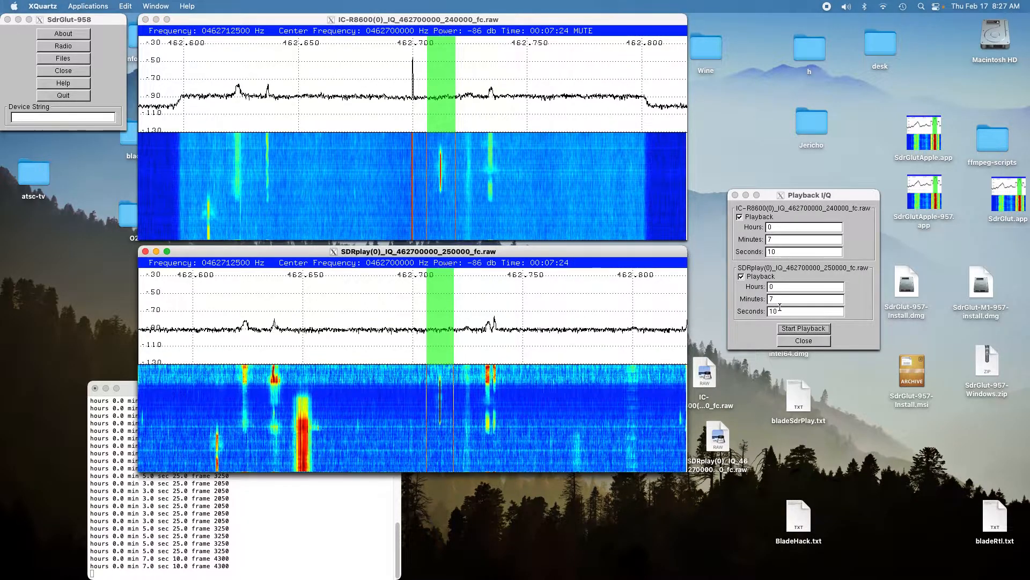
{"action": "left_click", "coordinate": [803, 329]}
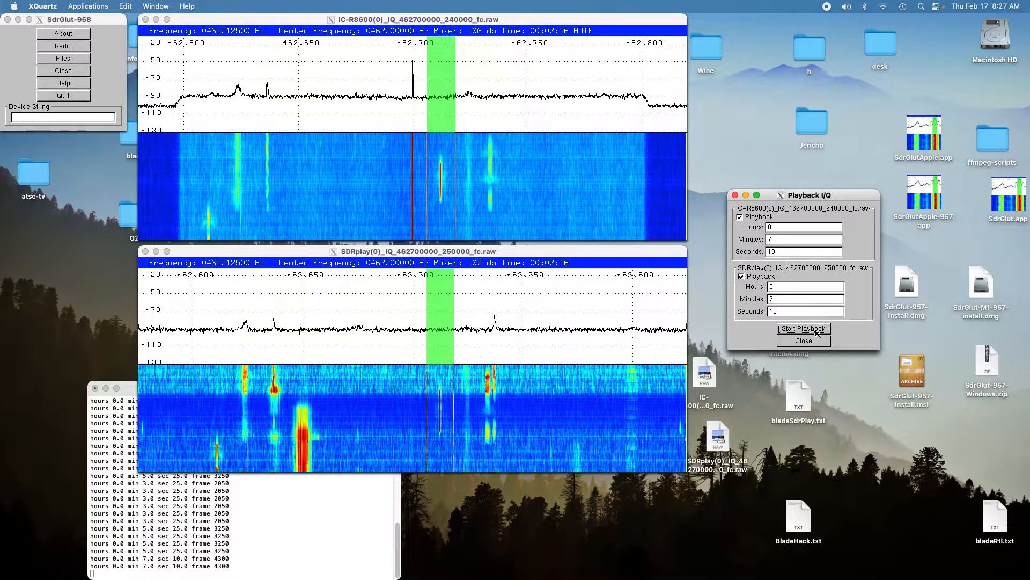
{"action": "left_click", "coordinate": [803, 329]}
{"action": "type", "text": "9"}
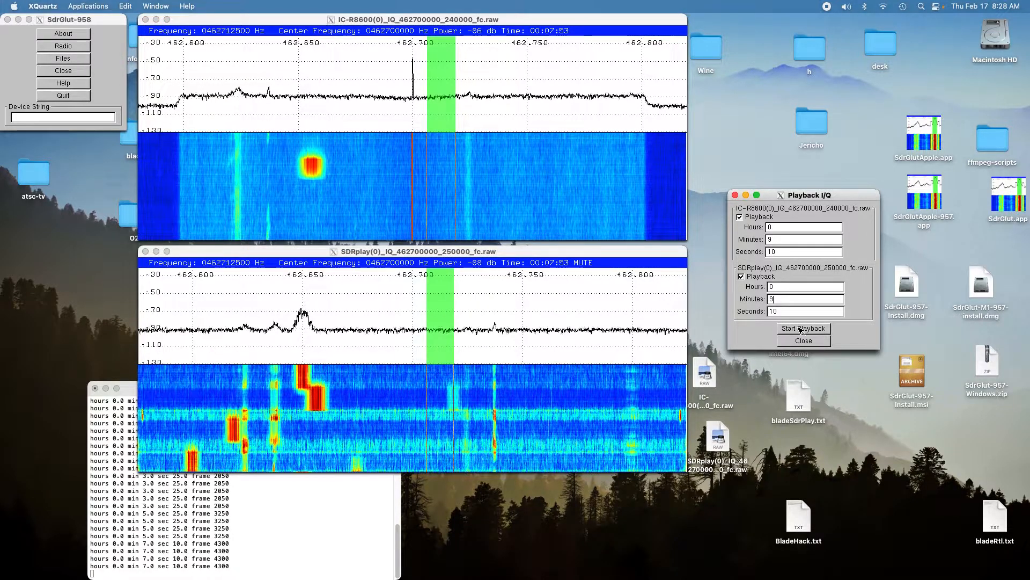
Start synced playback of both IQ files from 9 min 10 s.
{"action": "left_click", "coordinate": [803, 328]}
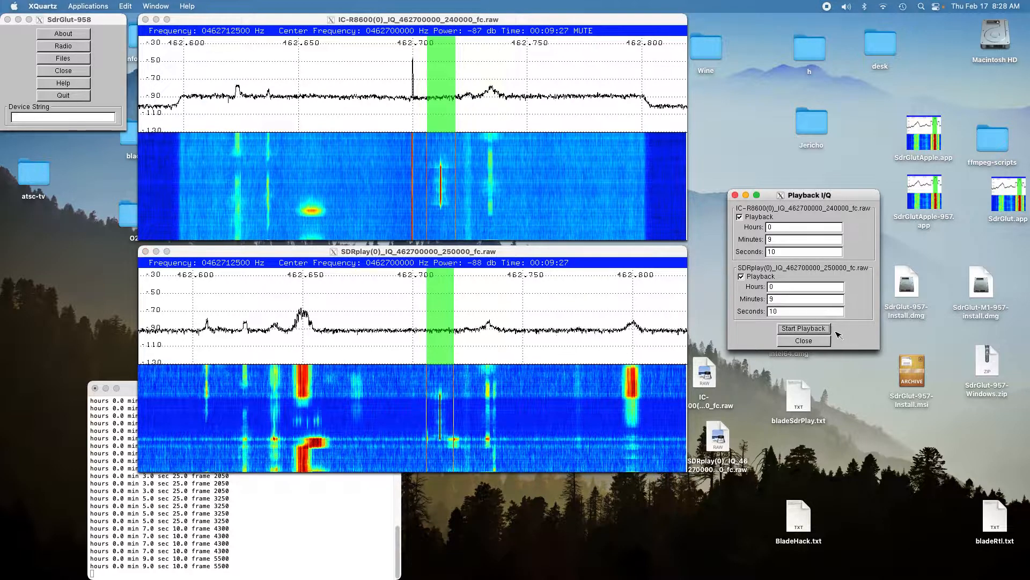
{"action": "left_click", "coordinate": [803, 328]}
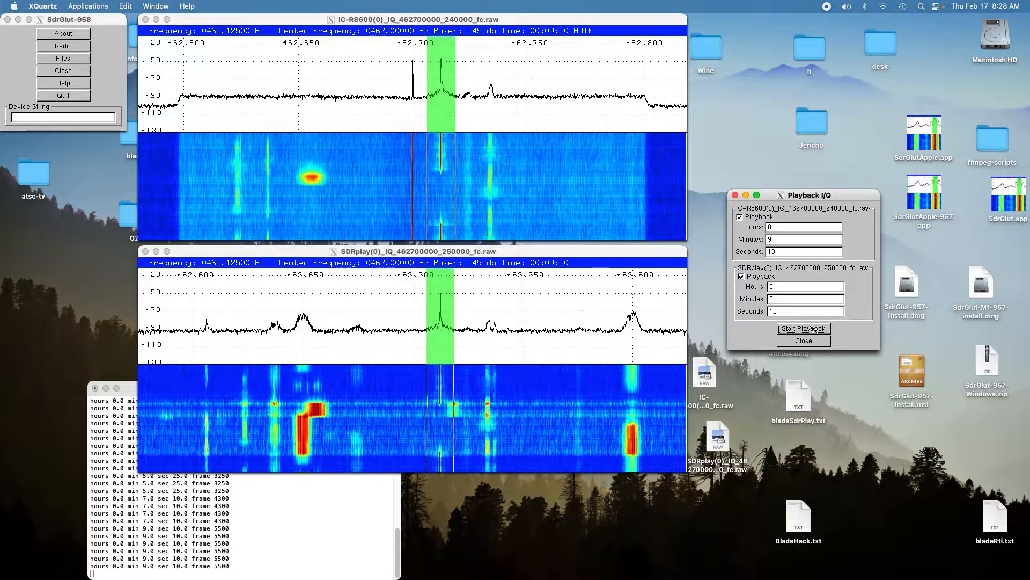
{"action": "left_click", "coordinate": [803, 328]}
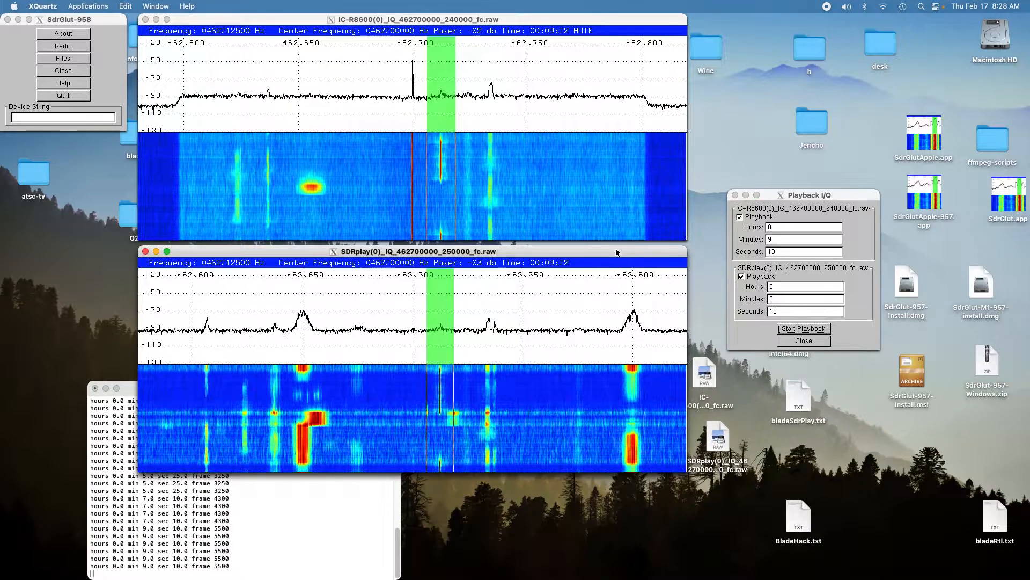